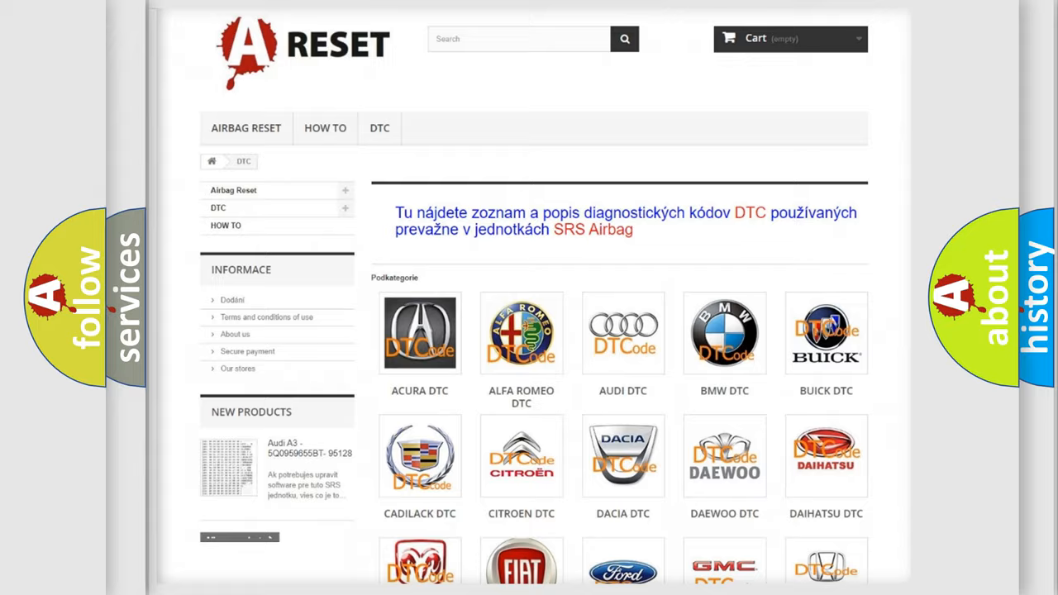
Open the LINCOLN DTC page and review its list of diagnostic code subcategories
scroll(down, 3)
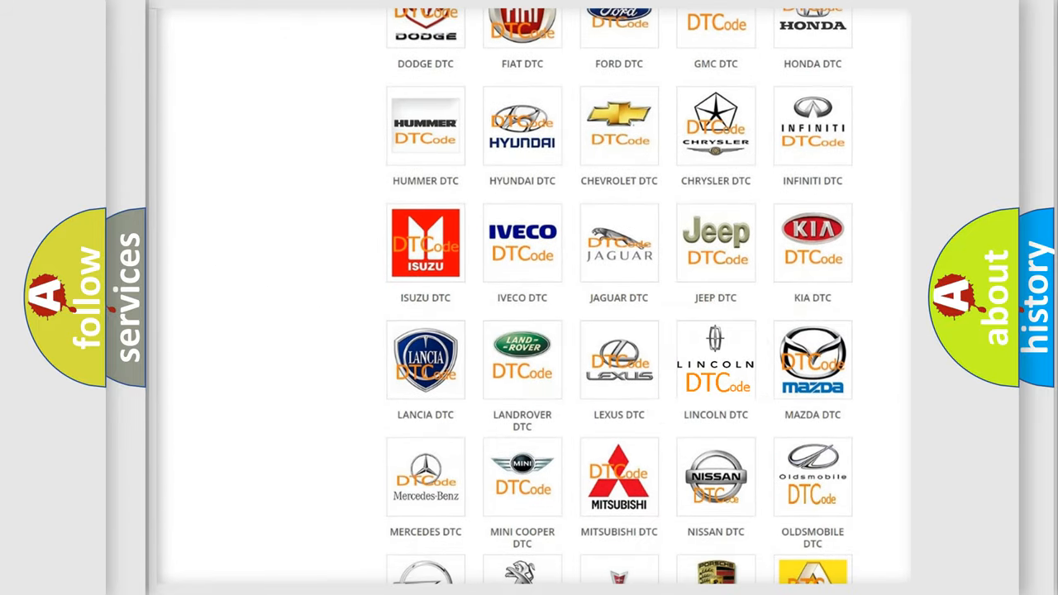
click(715, 361)
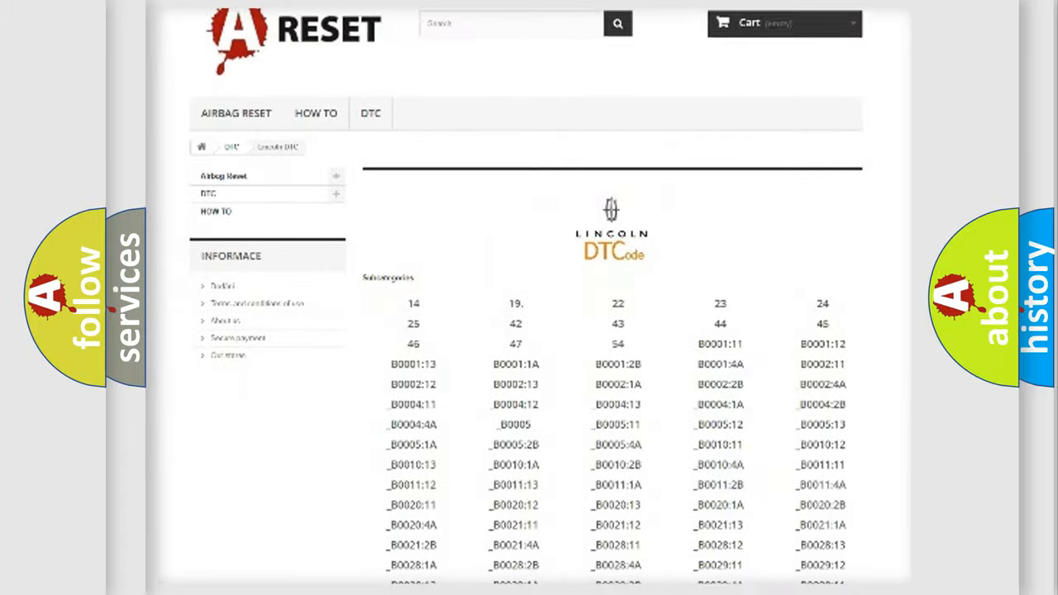
scroll(down, 3)
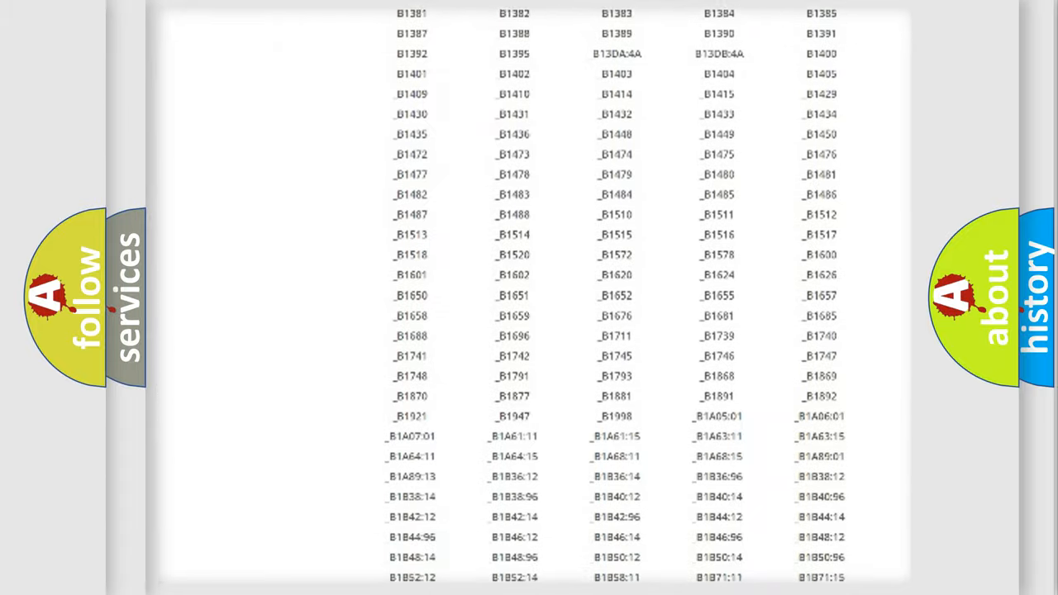
scroll(up, 3)
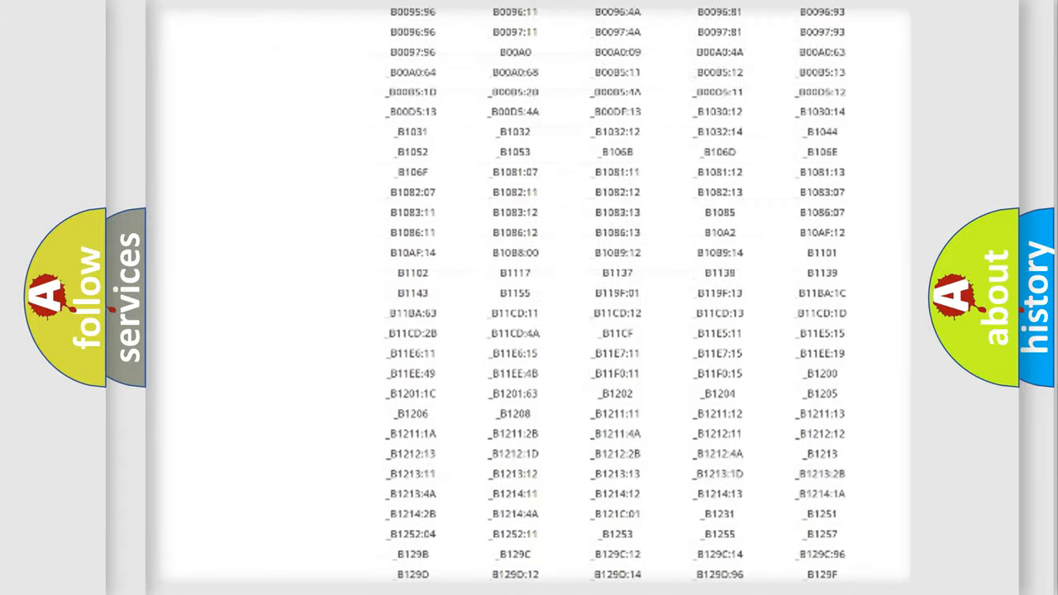
scroll(up, 3)
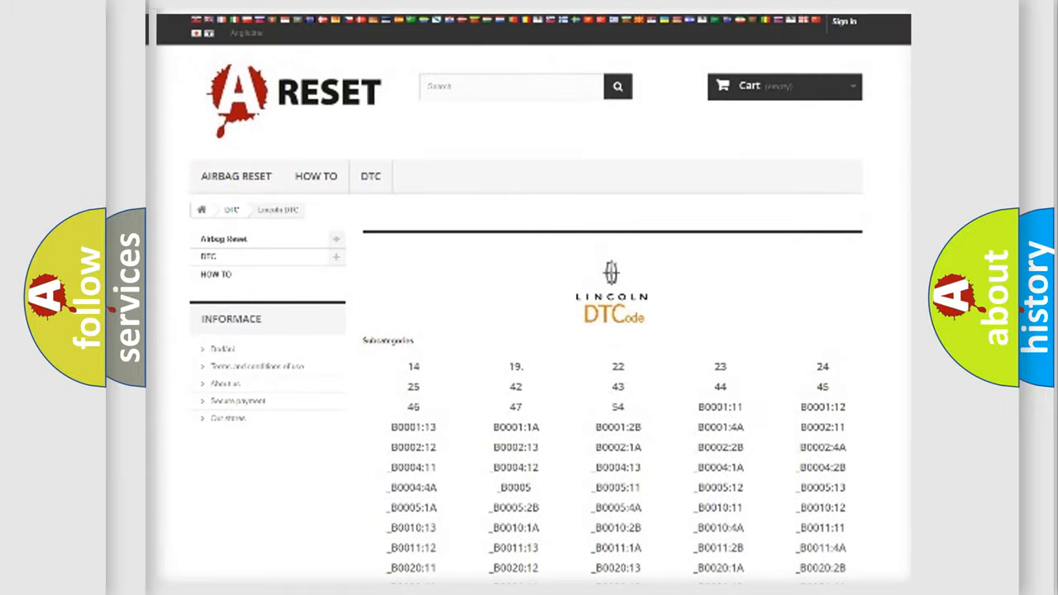